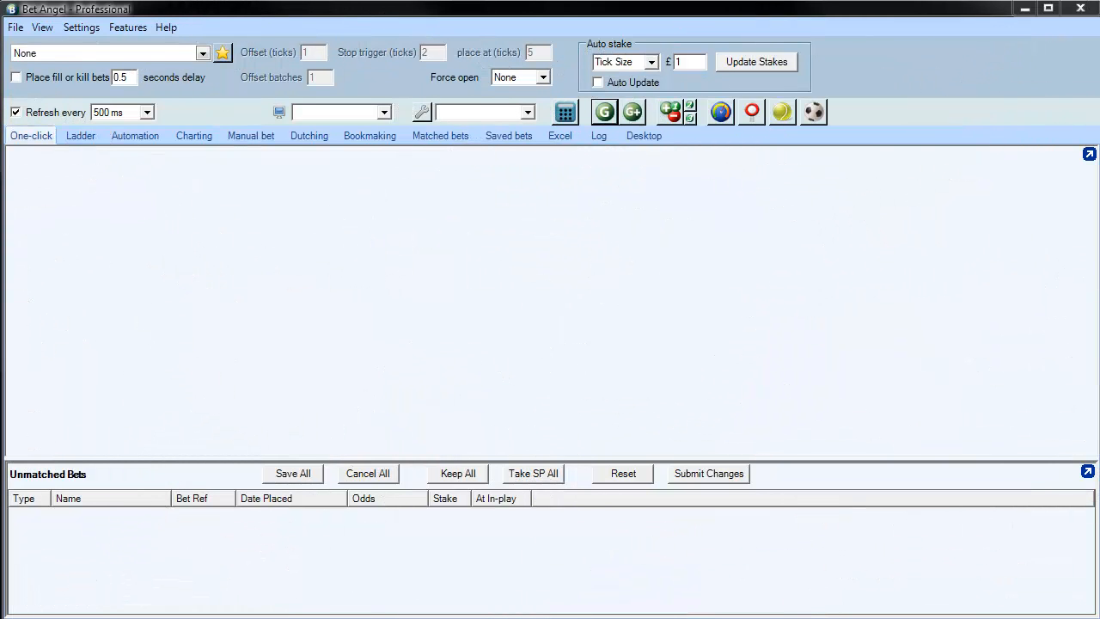
mouse_move(743, 238)
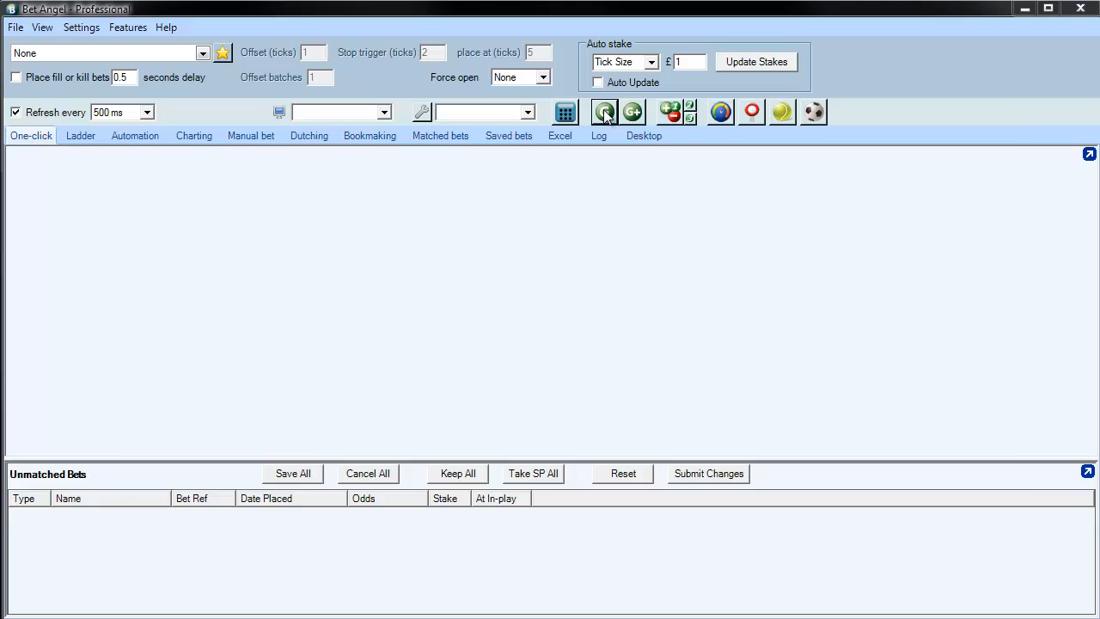
- Launch Bet Angel Guardian from the green G toolbar button
click(604, 111)
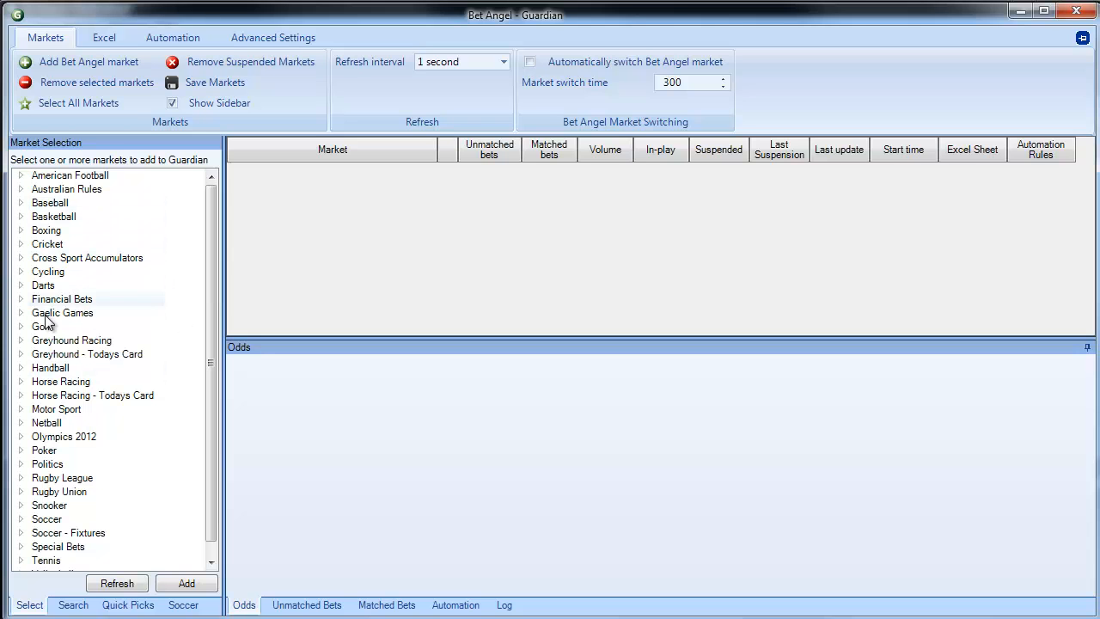
mouse_move(146, 277)
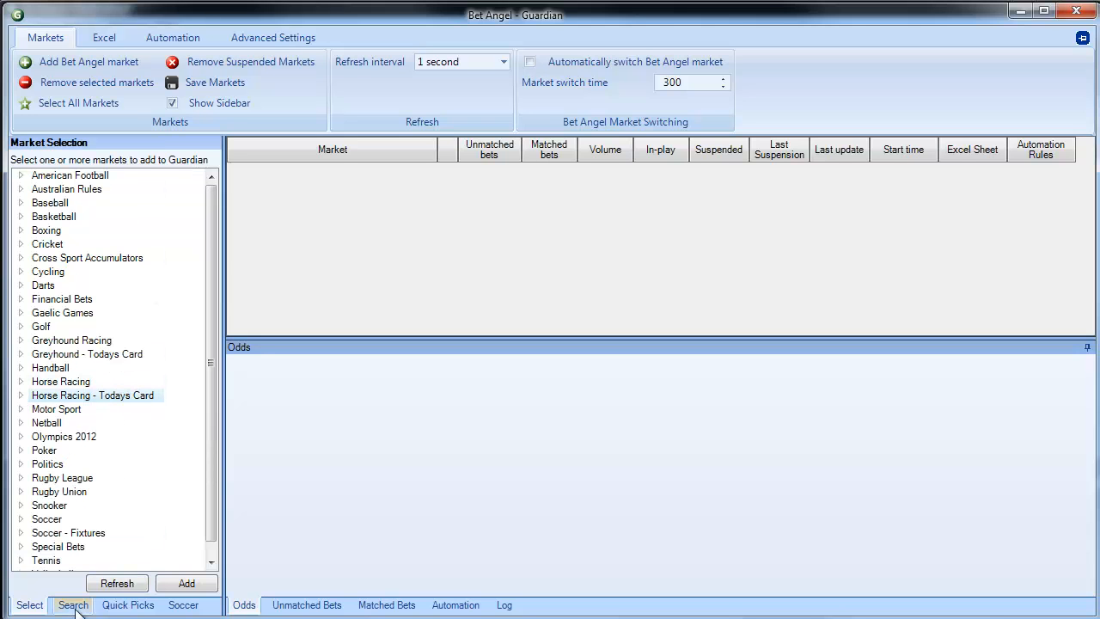
- Search Guardian markets for 'nadal and tennis' to list Nadal head-to-heads, specials and Nadal v Lacko
click(72, 604)
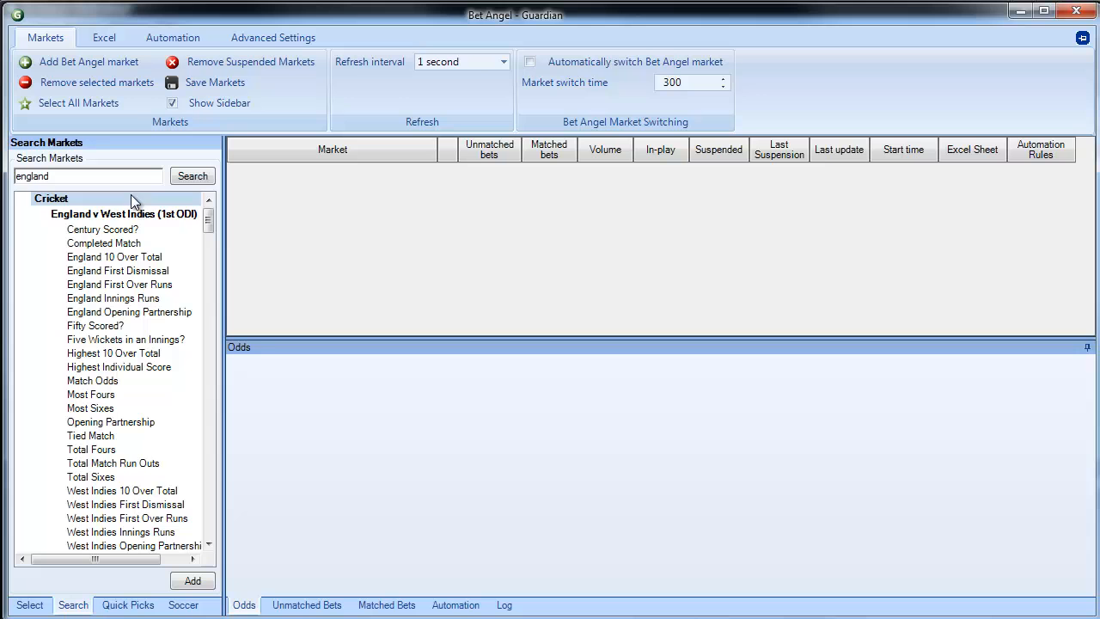
scroll(down, 3)
text(n)
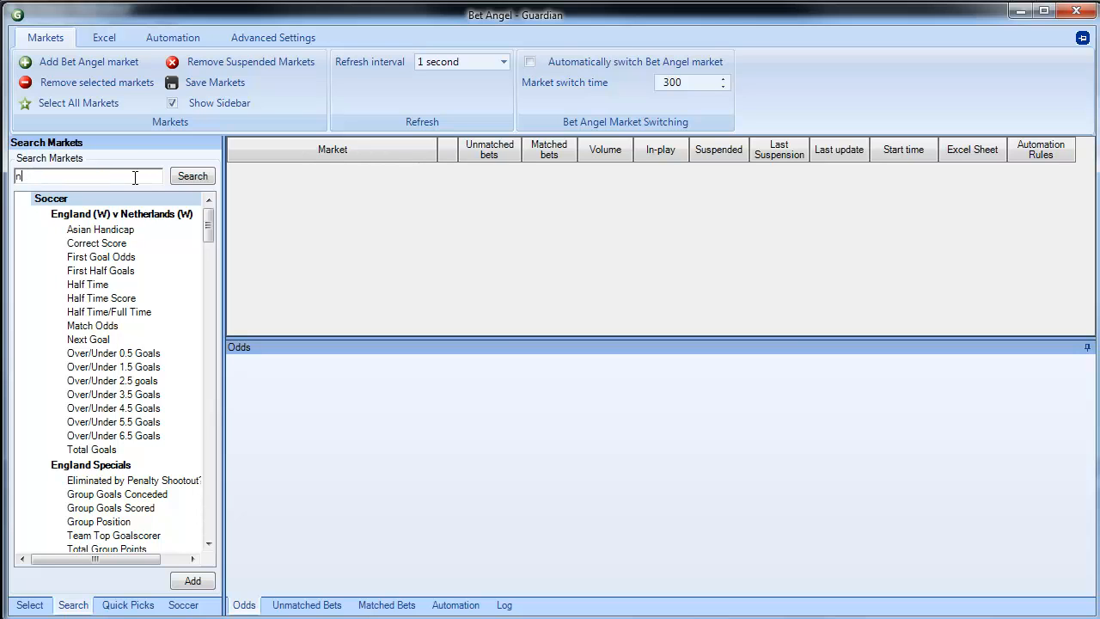
text(adal and tennis)
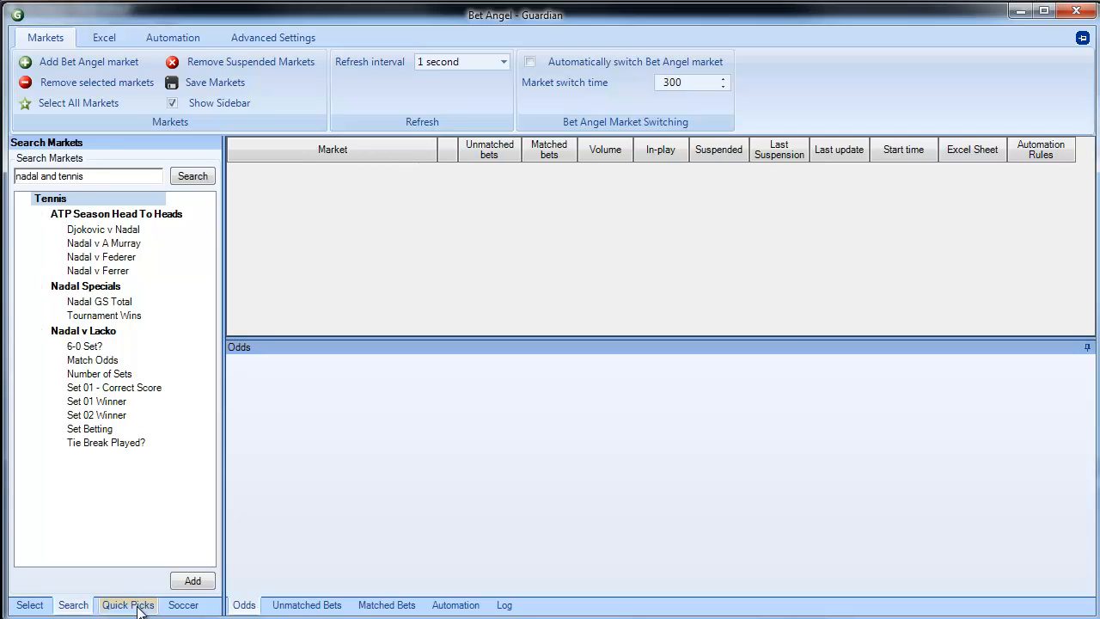
- Add today's UK horse racing win markets to Guardian from Quick Picks
click(127, 604)
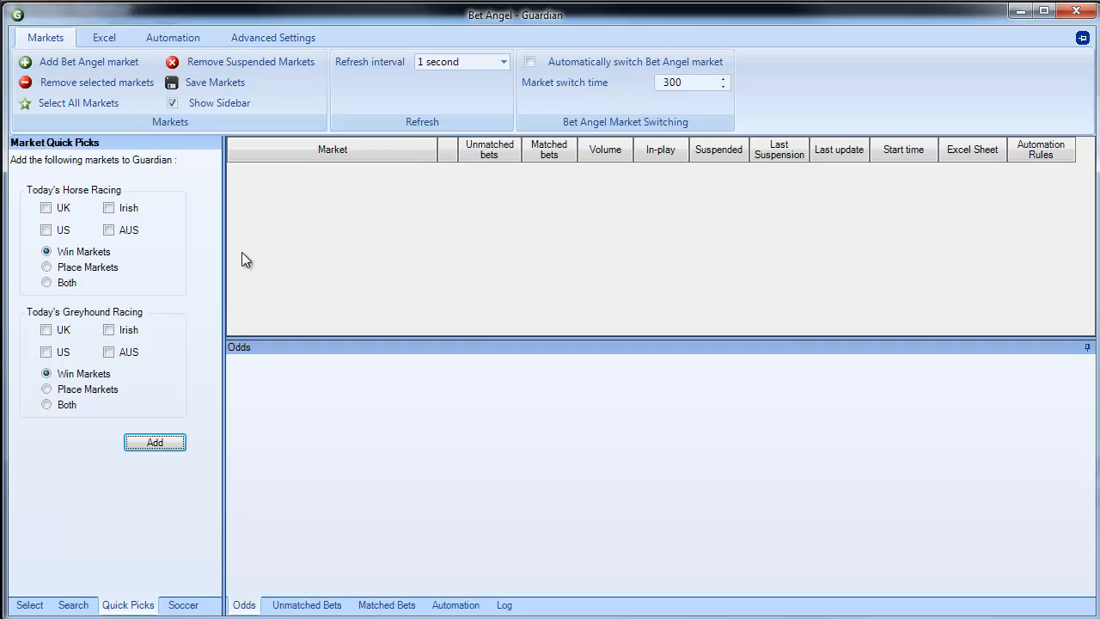
mouse_move(192, 271)
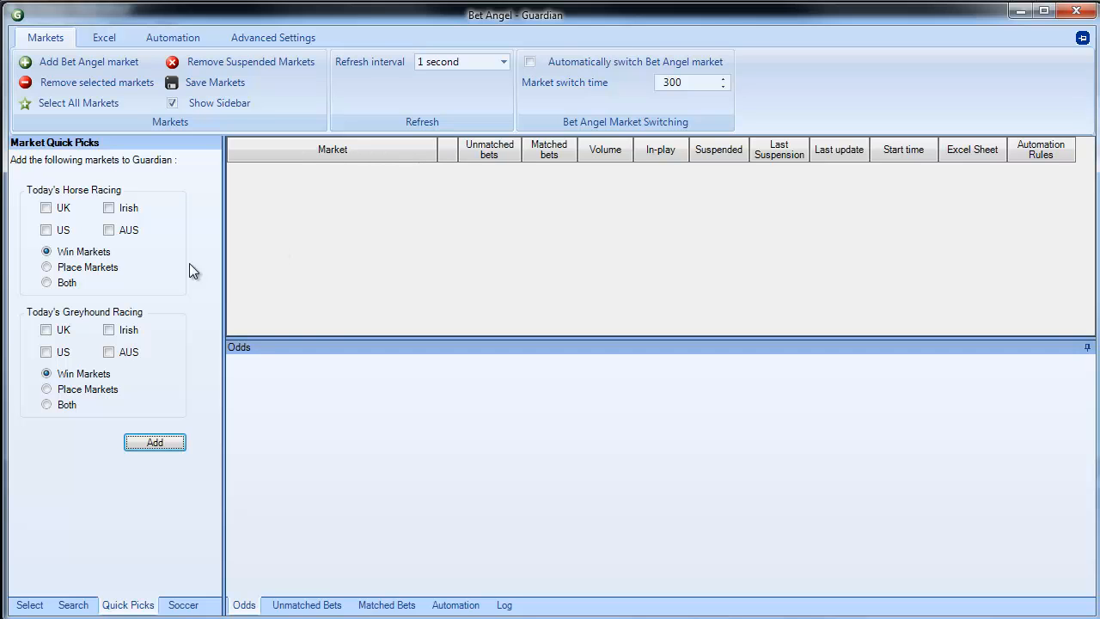
click(46, 207)
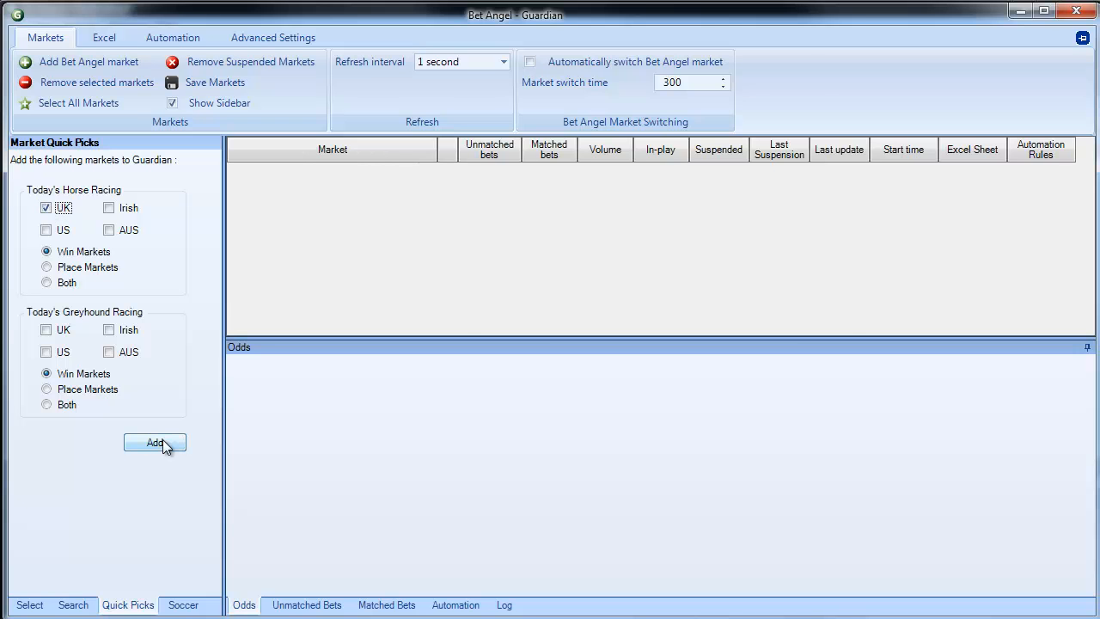
click(155, 442)
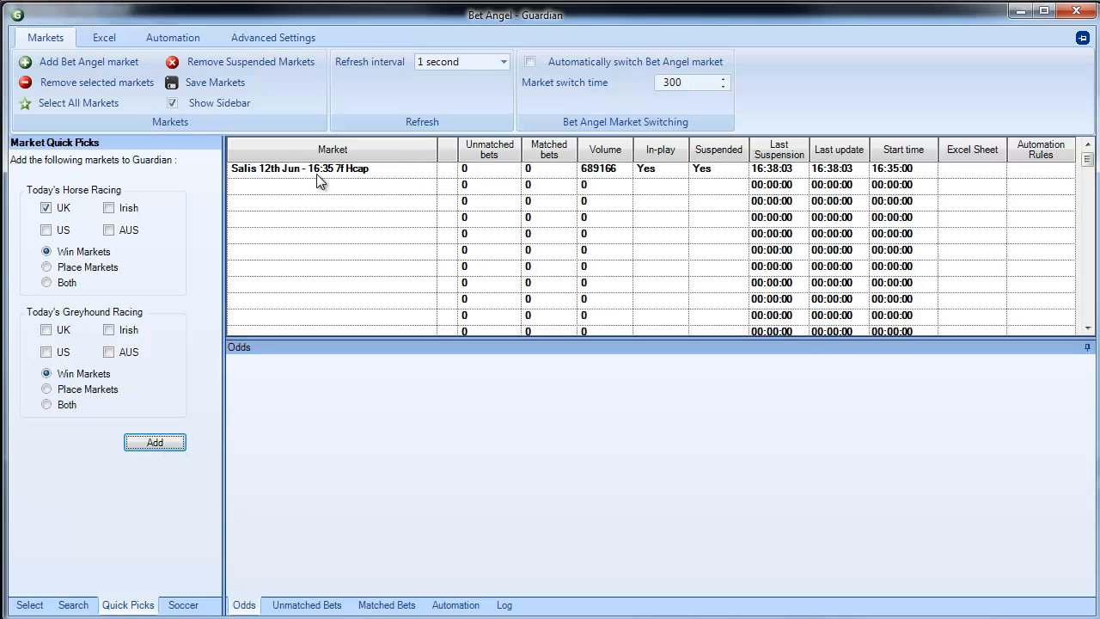
click(154, 442)
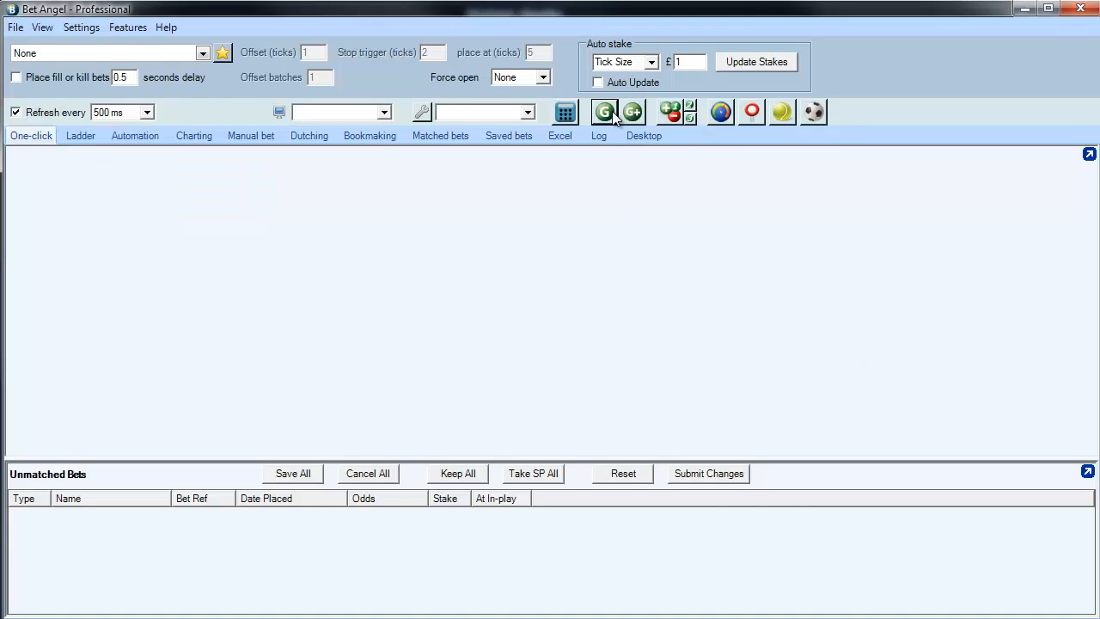
- Remove all loaded horse racing markets from Guardian and go back to keyword search
click(604, 112)
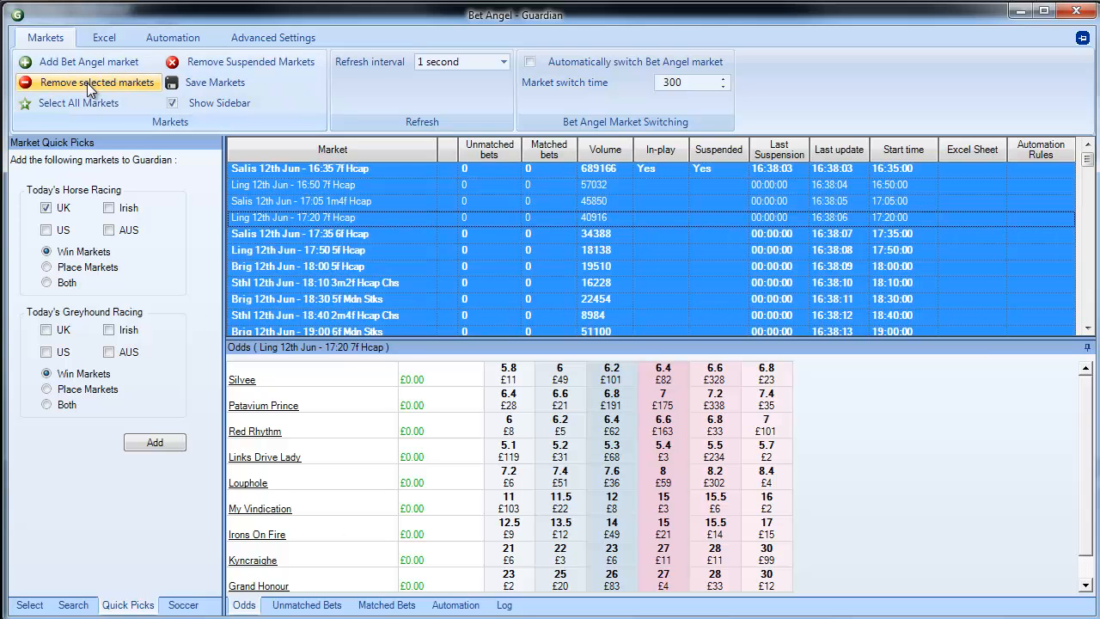
click(96, 81)
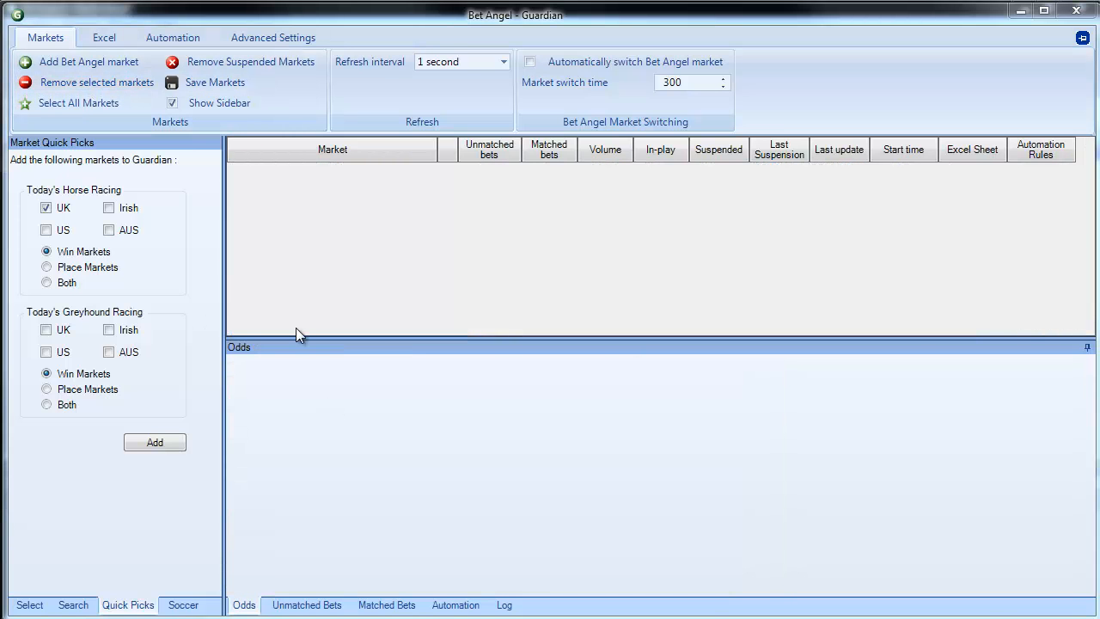
click(73, 605)
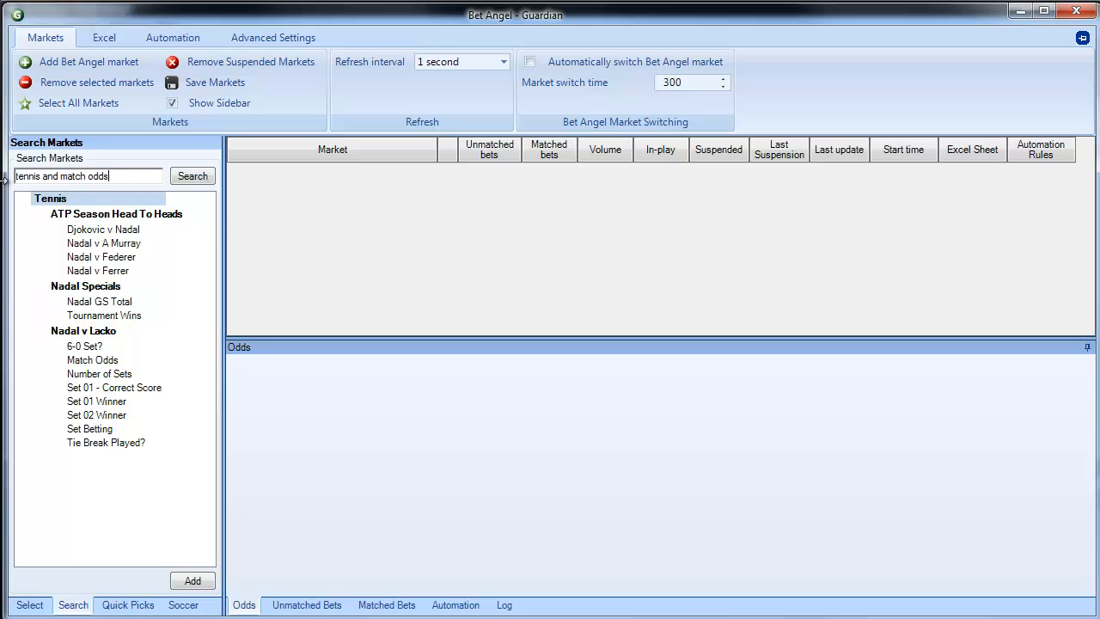
- Search 'tennis and match odds', then select and remove all resulting tennis markets from Guardian
click(193, 176)
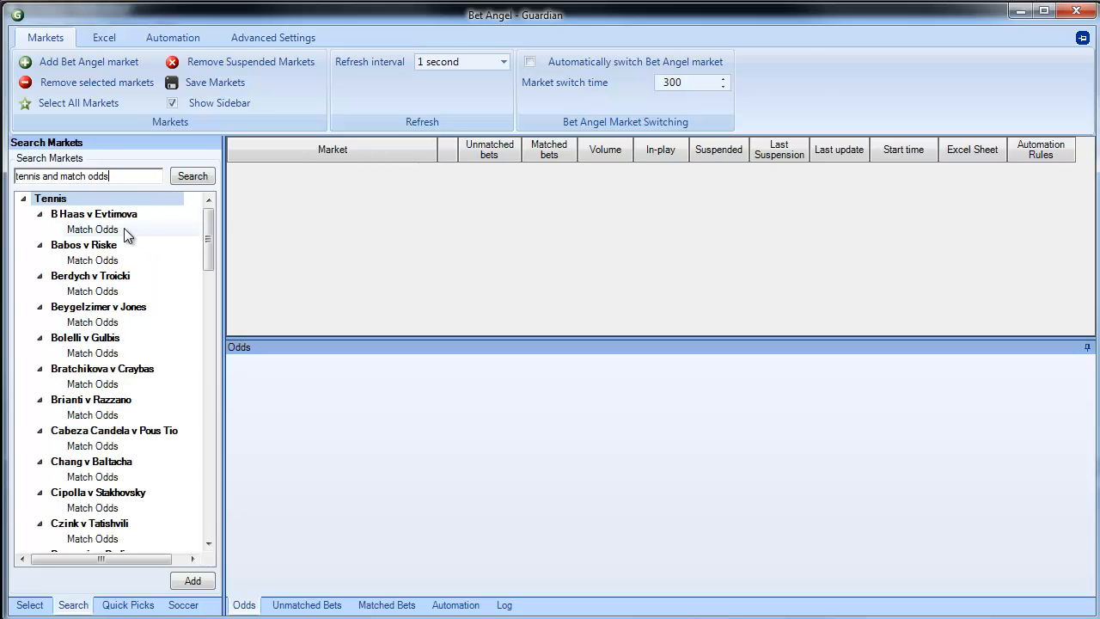
scroll(down, 3)
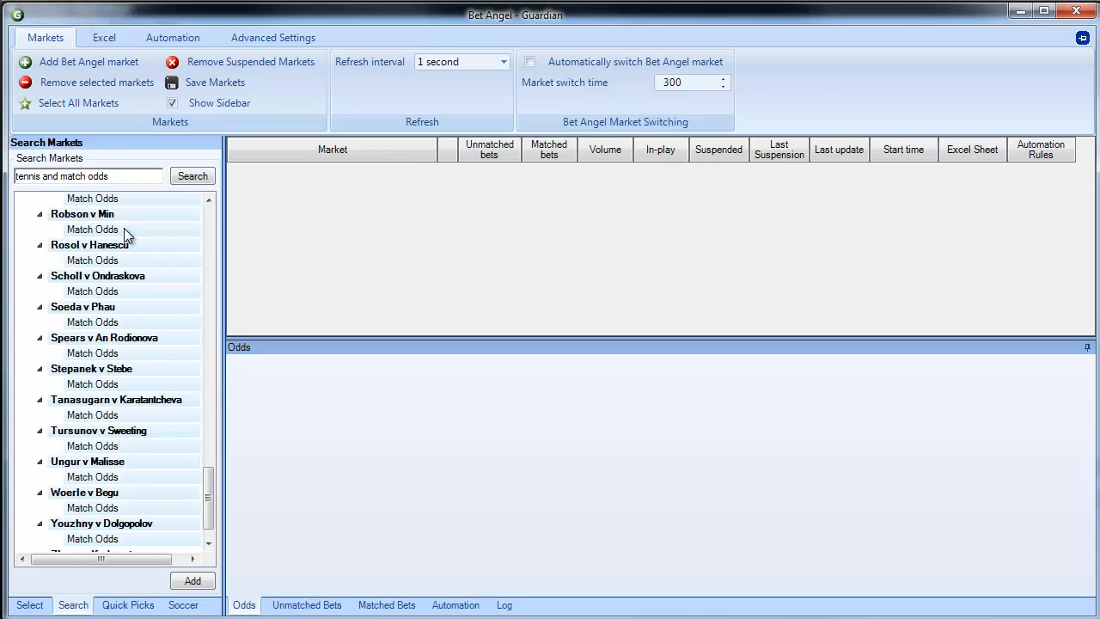
scroll(down, 3)
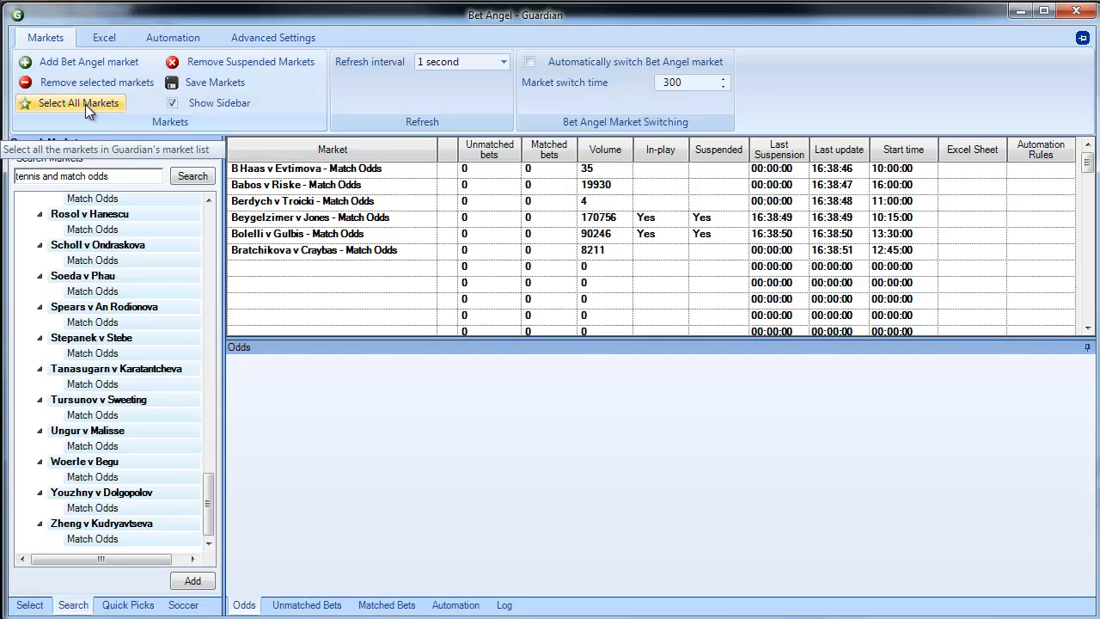
click(78, 103)
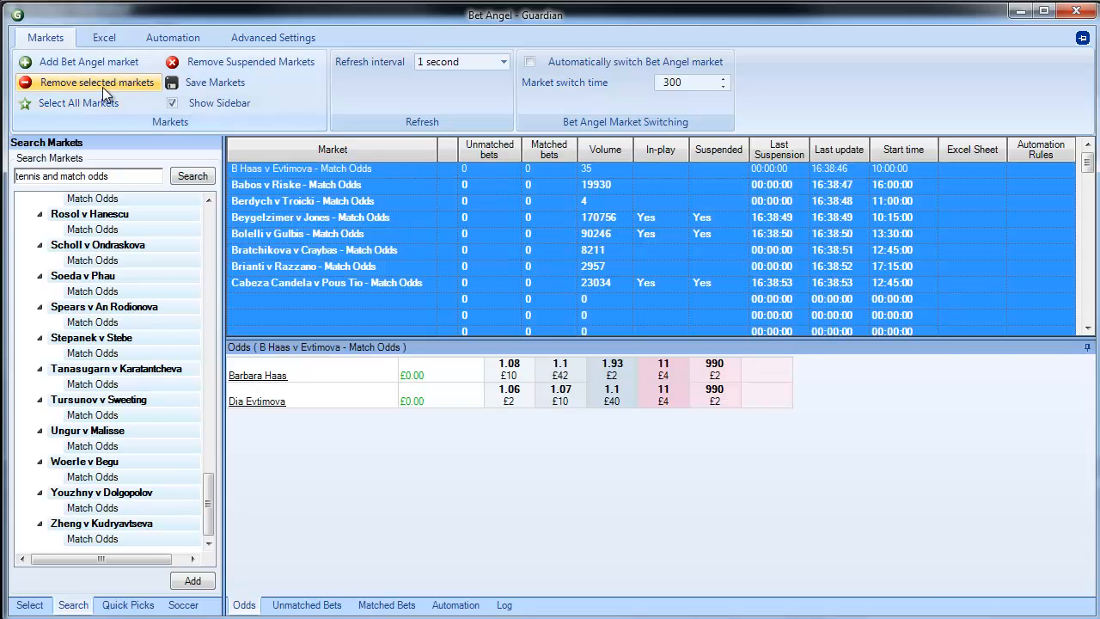
click(96, 82)
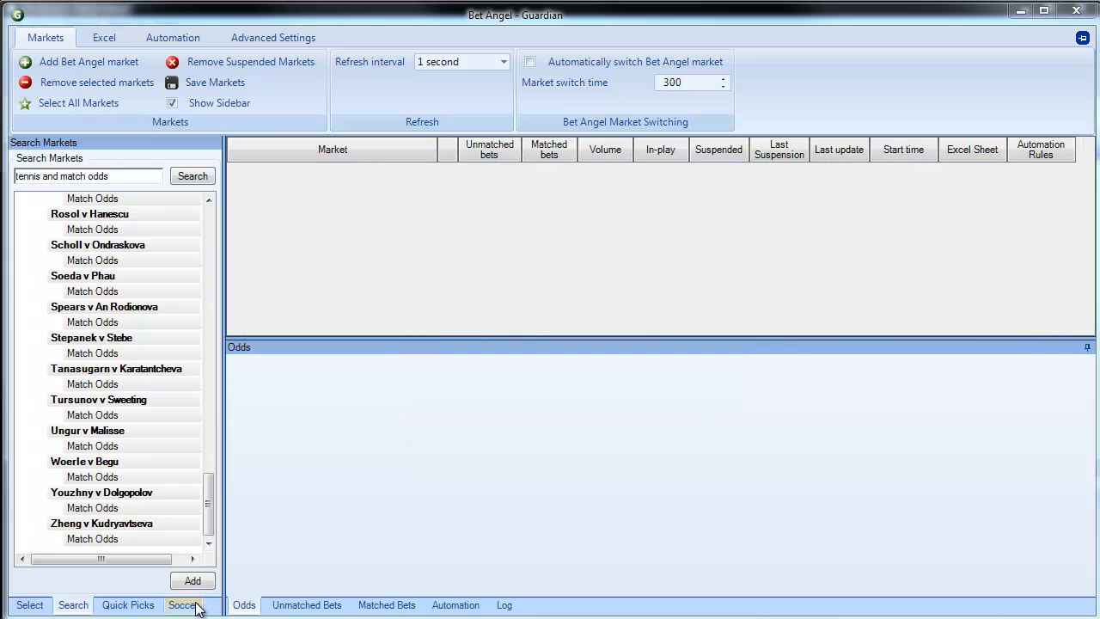
- Filter soccer fixtures to Soccer Mystic-supported matches and select all 43 markets under Fixtures 12 June
click(183, 604)
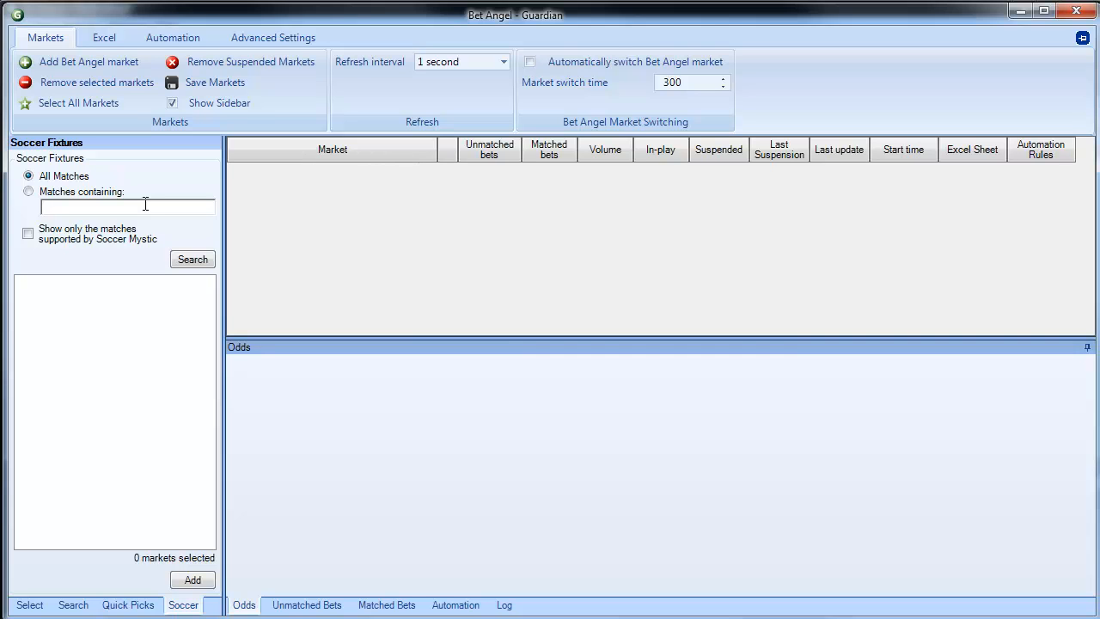
mouse_move(204, 240)
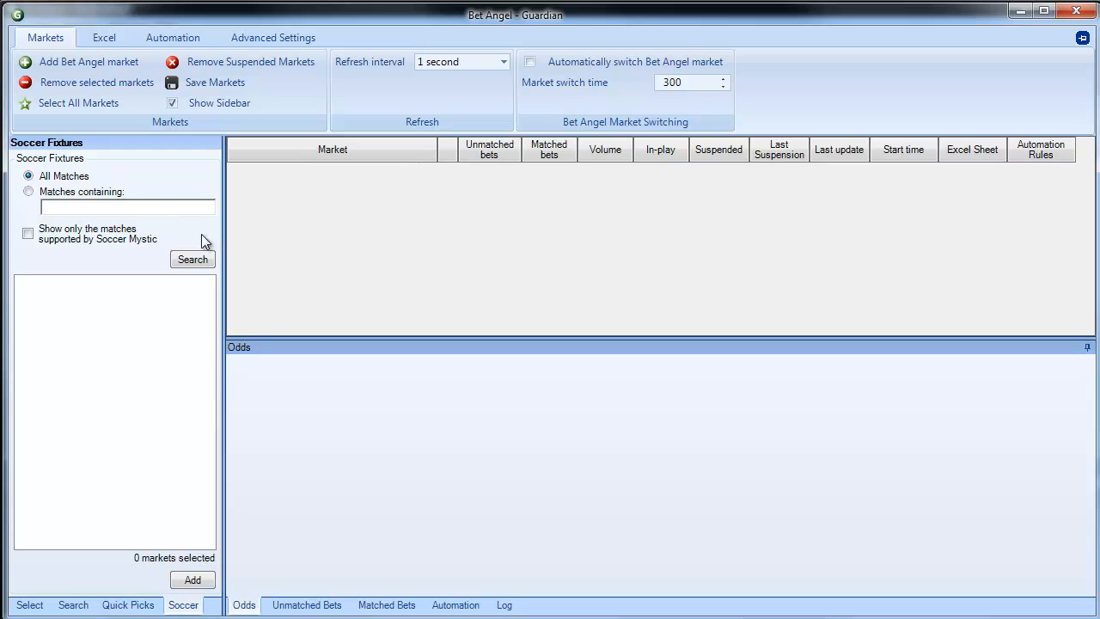
click(126, 206)
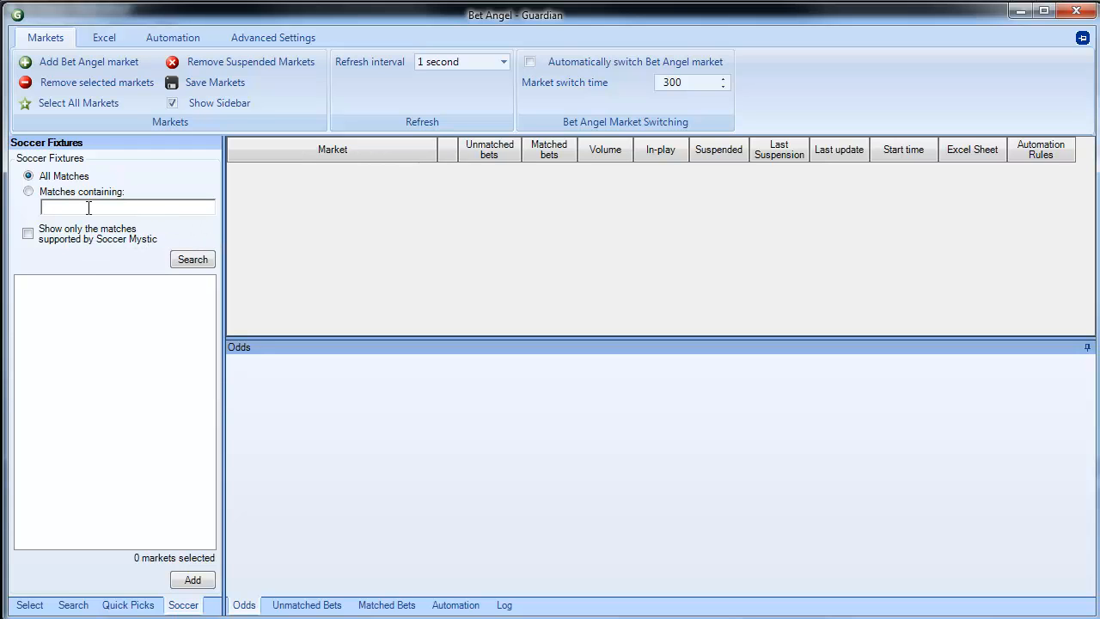
text(engl)
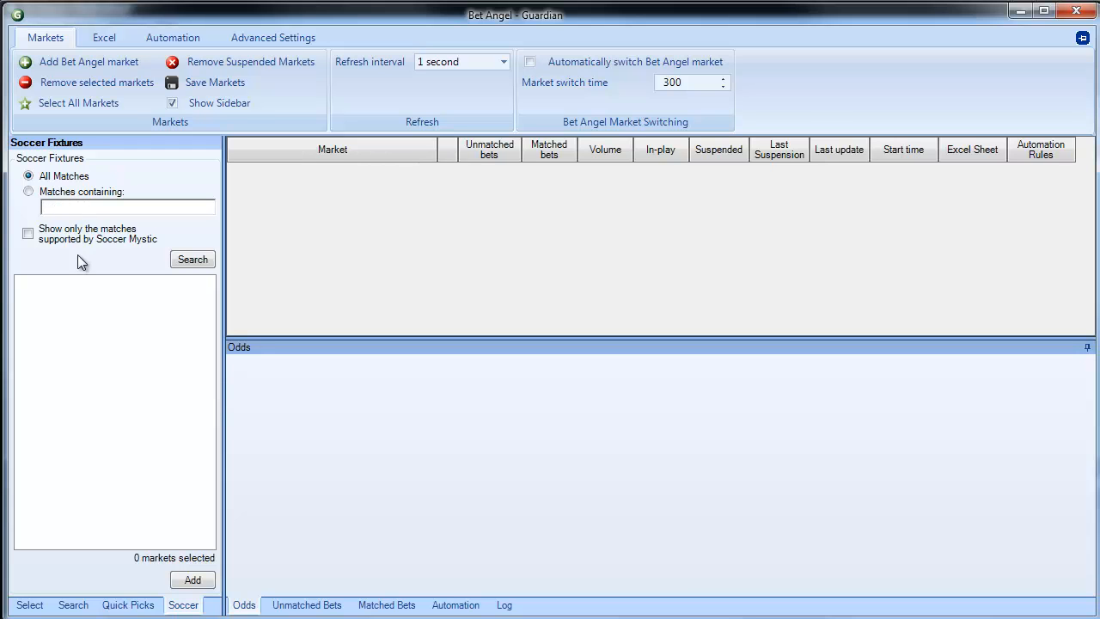
click(28, 234)
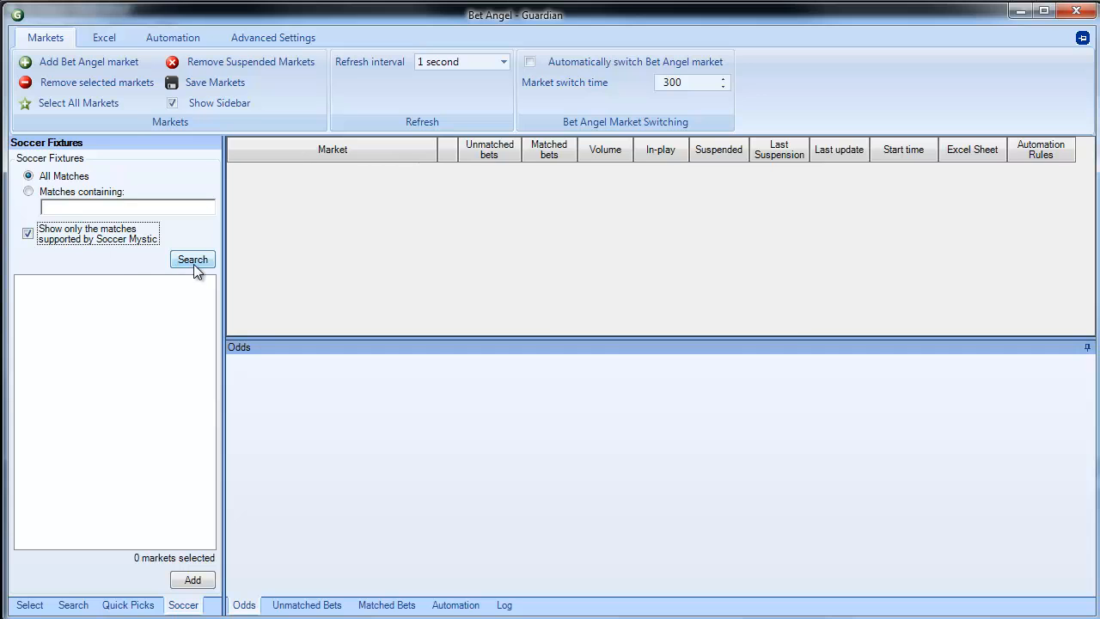
click(193, 260)
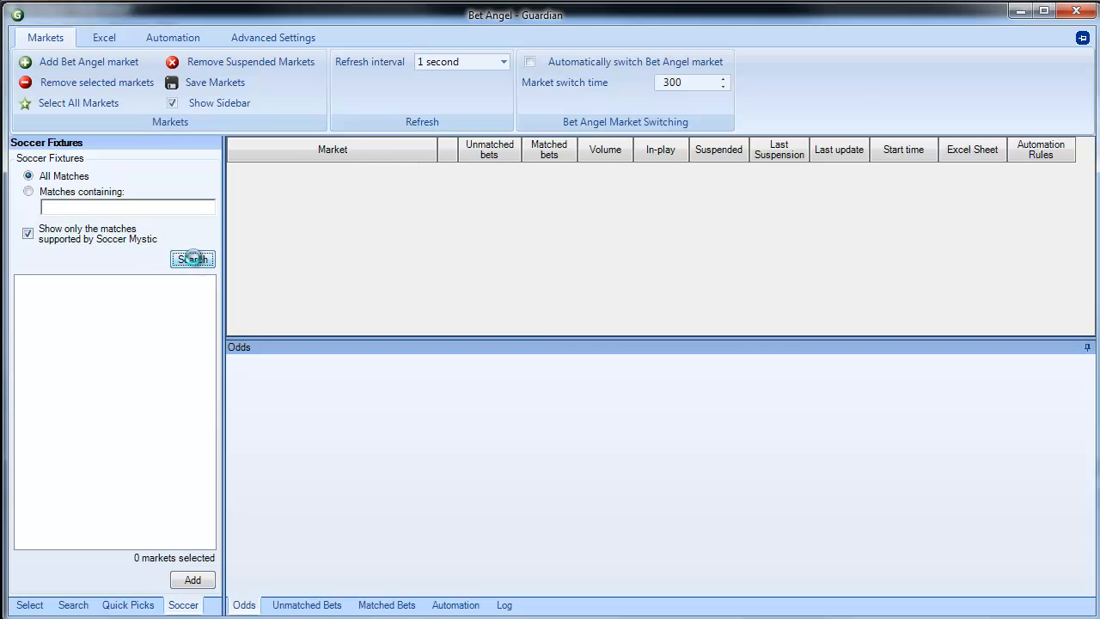
click(193, 259)
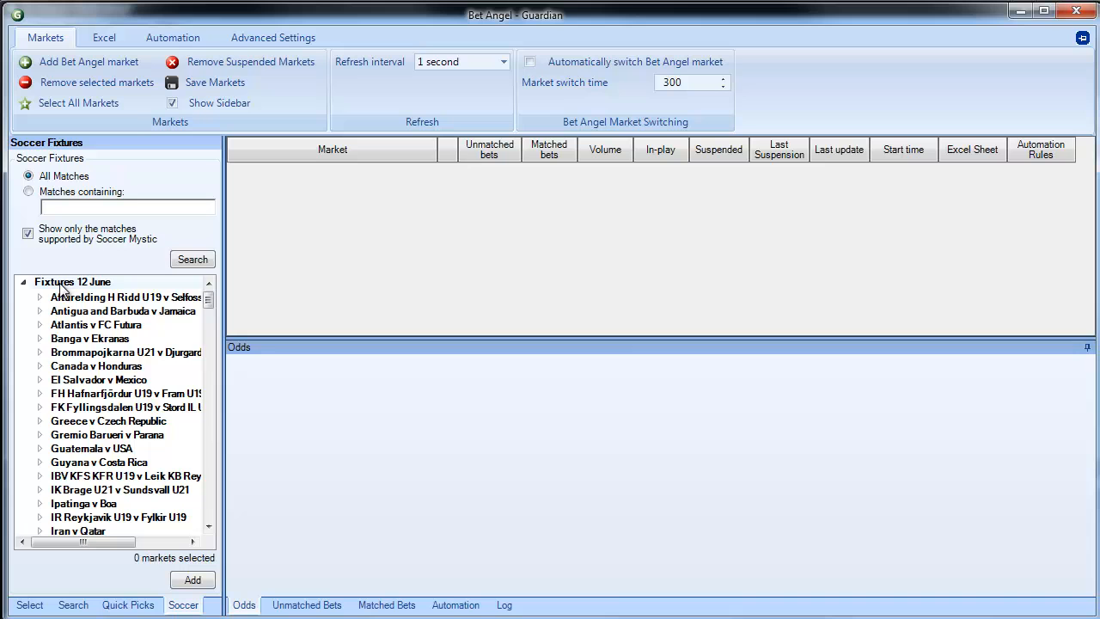
right_click(72, 282)
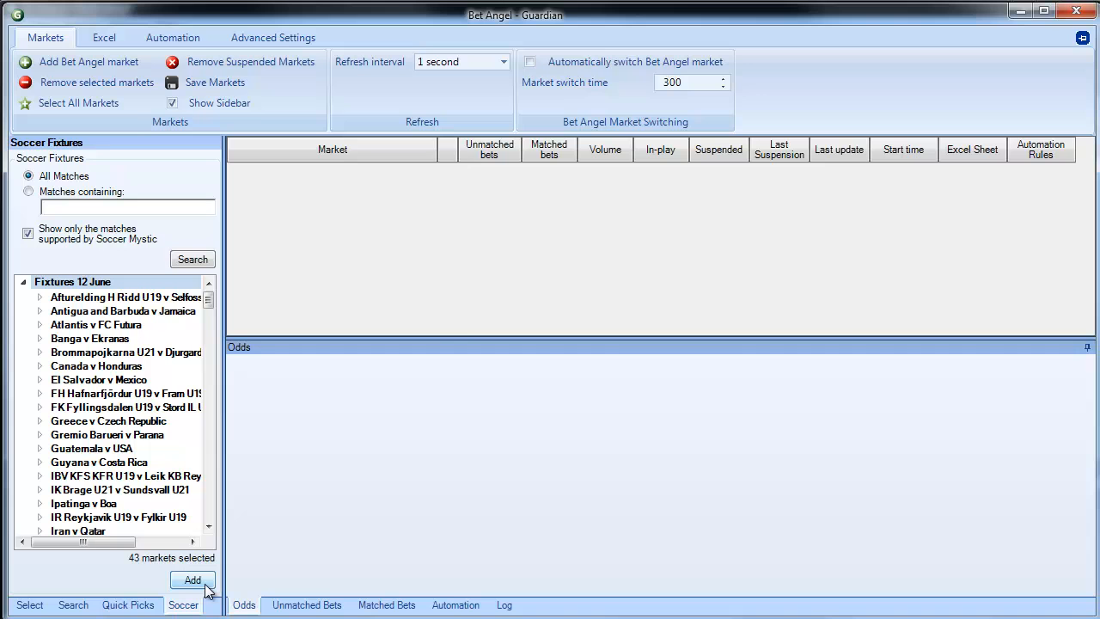
- Add the 43 selected 12 June soccer markets to Guardian
click(192, 580)
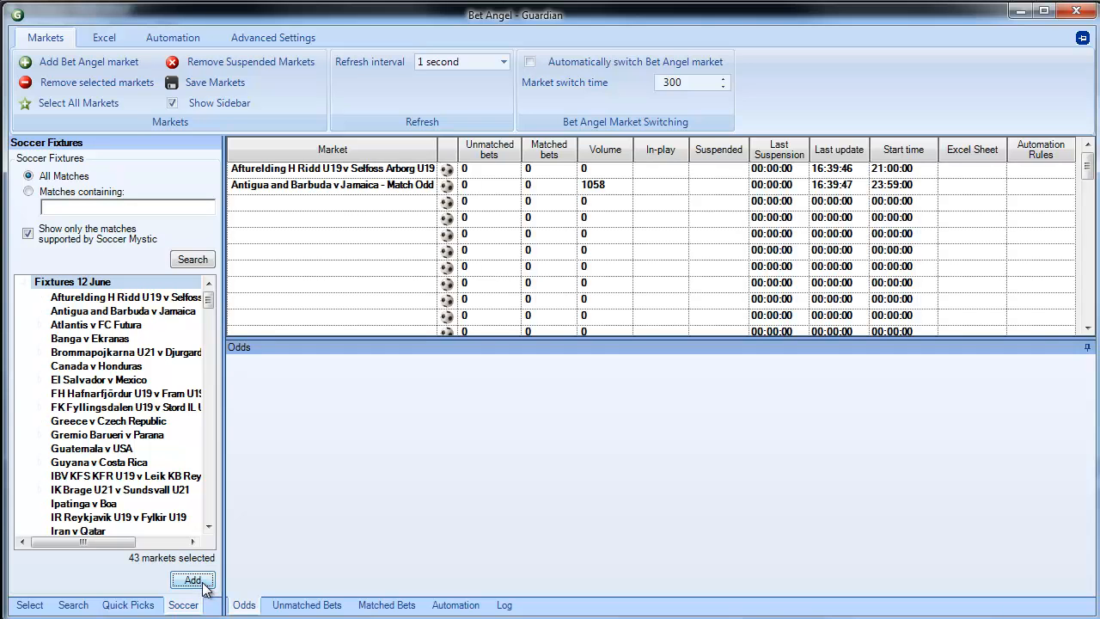
click(191, 581)
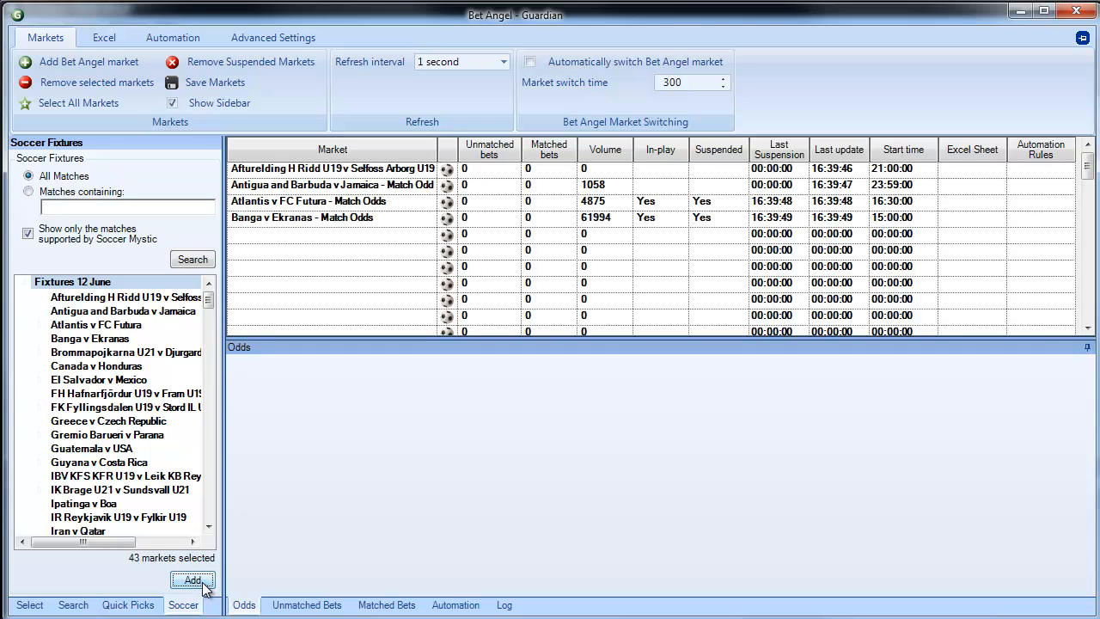
click(191, 580)
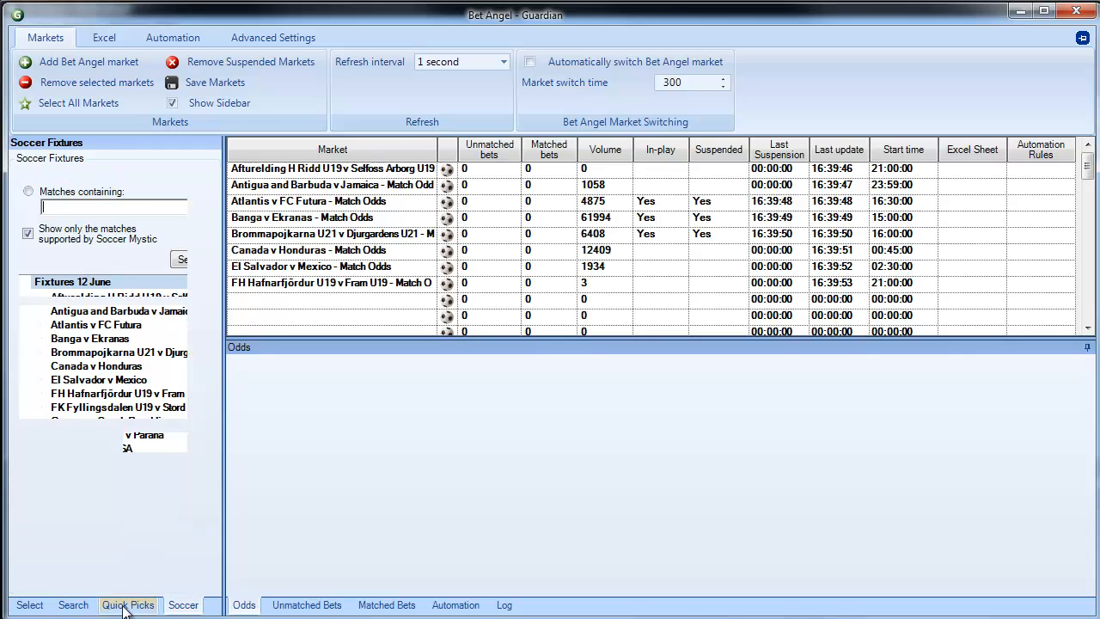
- Add today's UK horse racing win markets and show Malmo U21 v Landskrona U21 odds
click(128, 605)
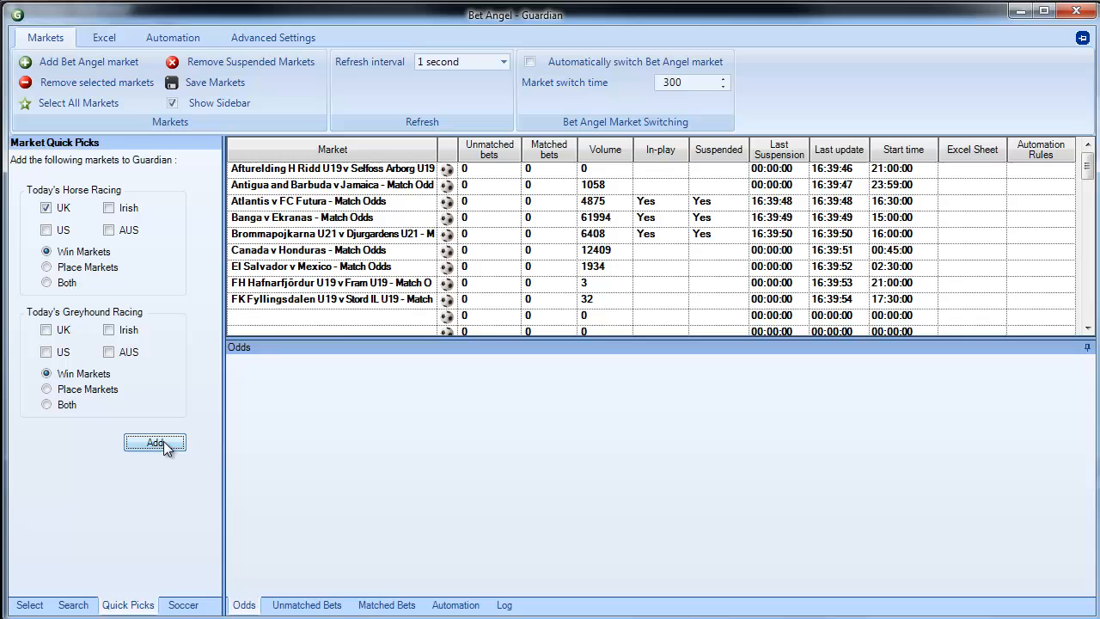
click(154, 443)
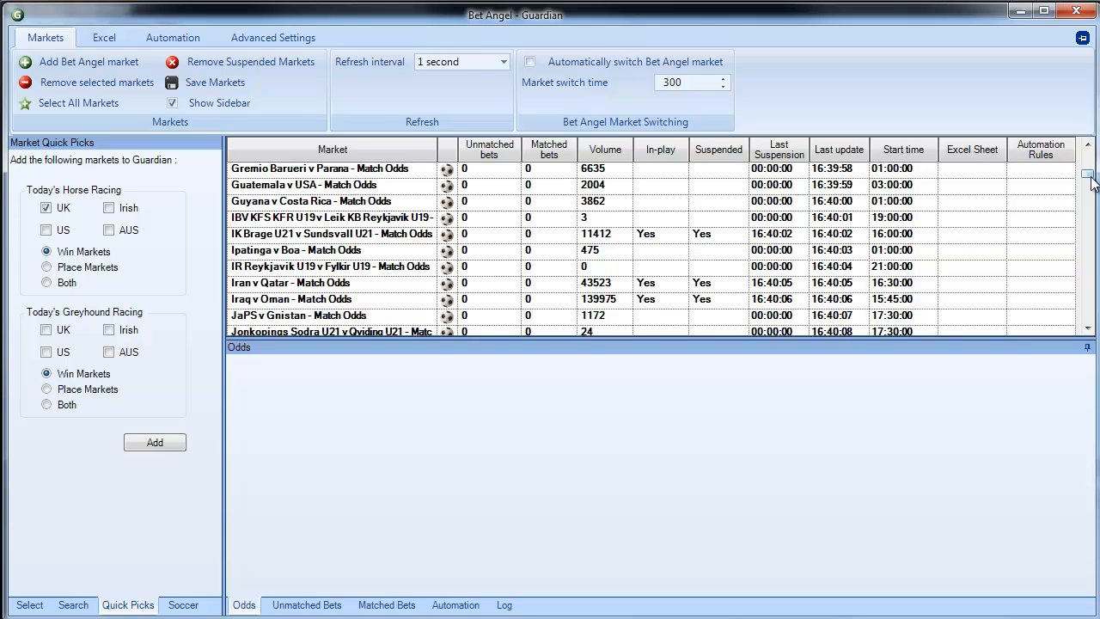
scroll(down, 3)
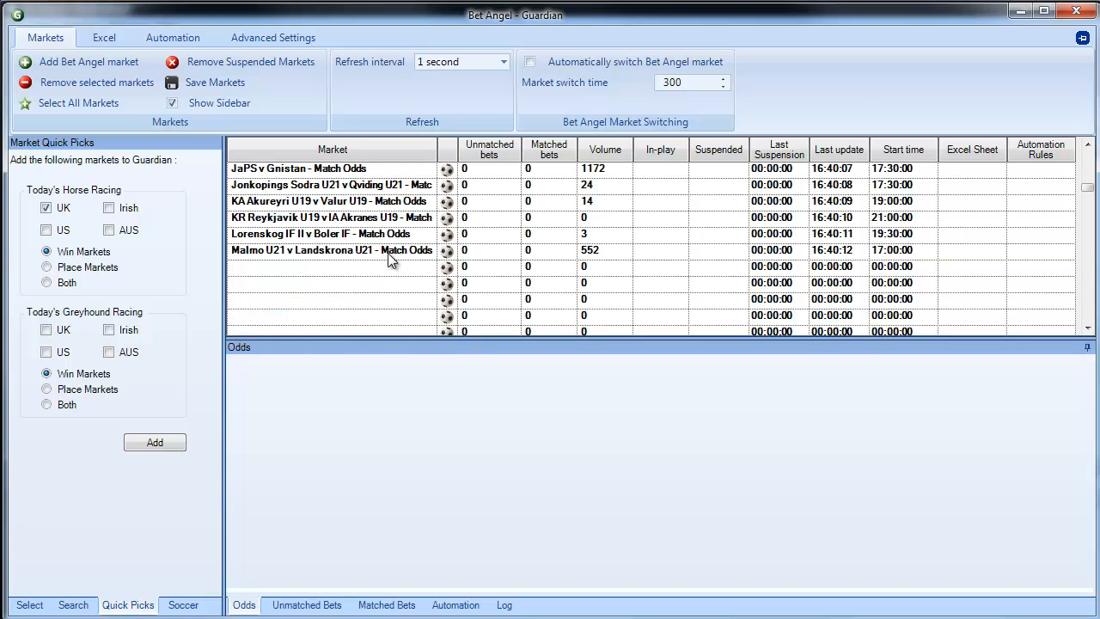
click(326, 250)
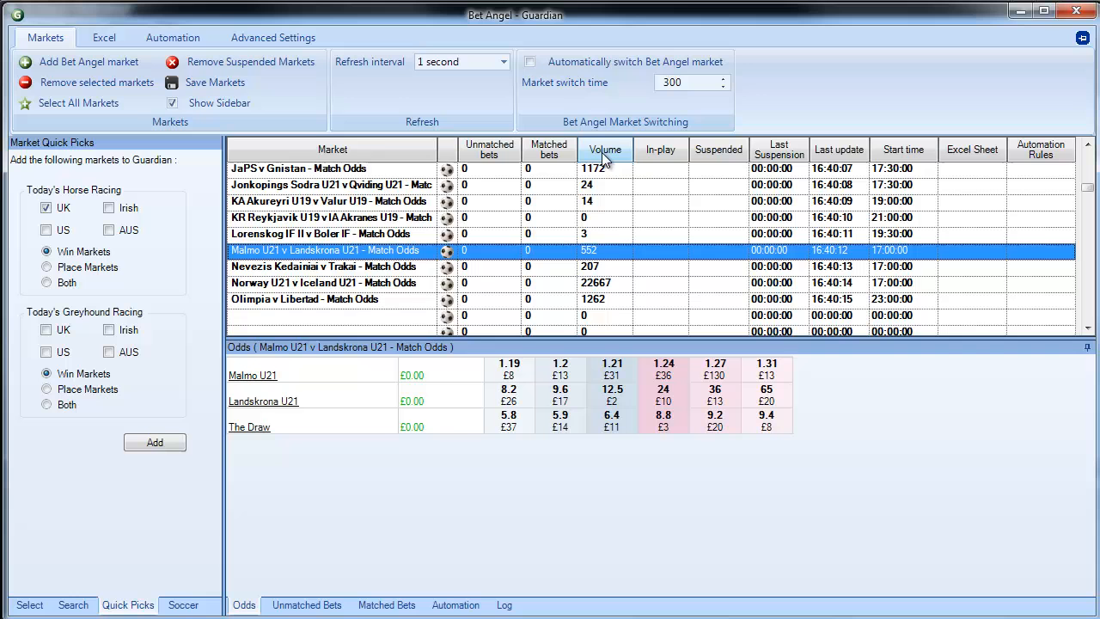
- Sort Guardian by Volume, highest first, and display Greece v Czech Republic Match Odds
click(605, 149)
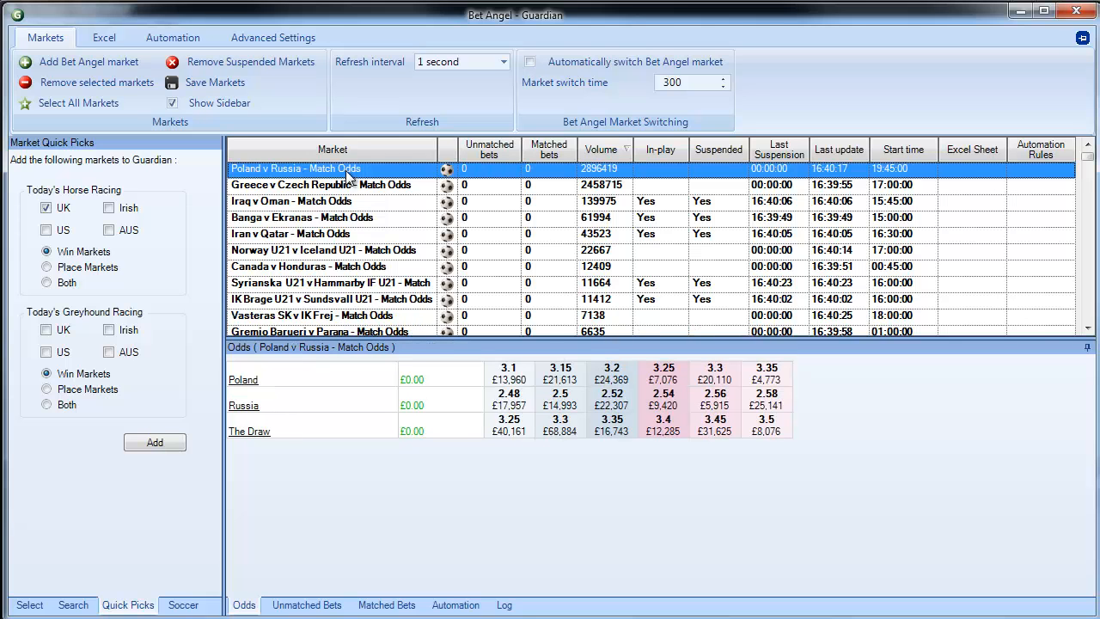
click(318, 184)
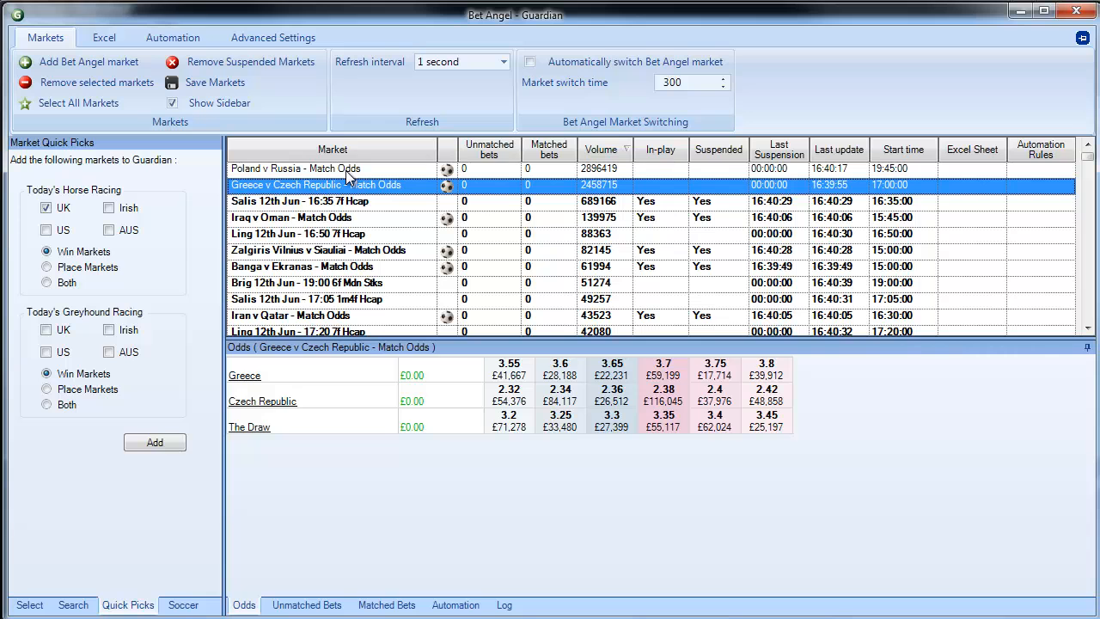
mouse_move(819, 524)
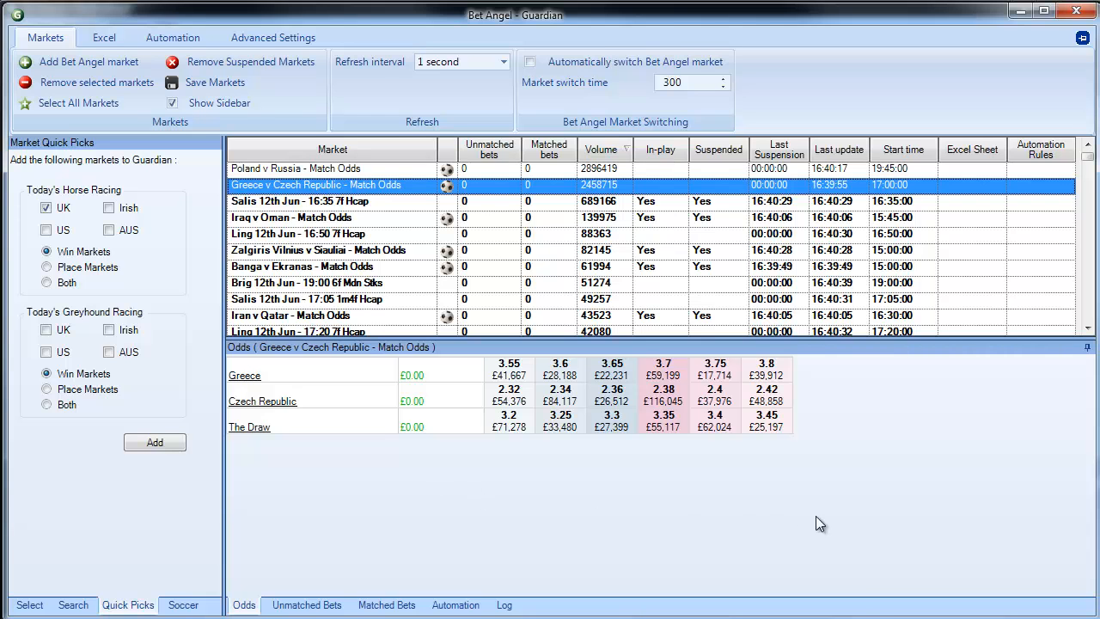